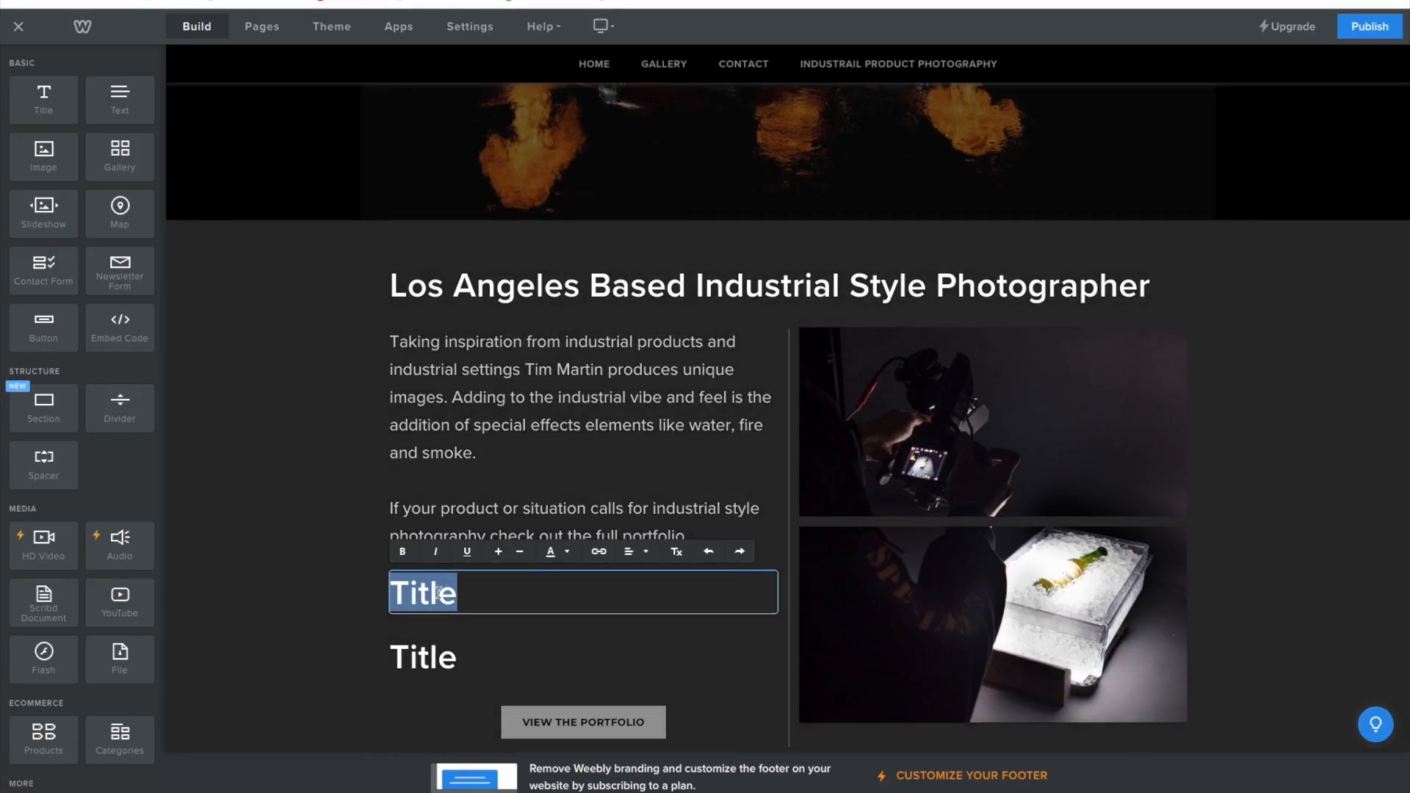
click(474, 605)
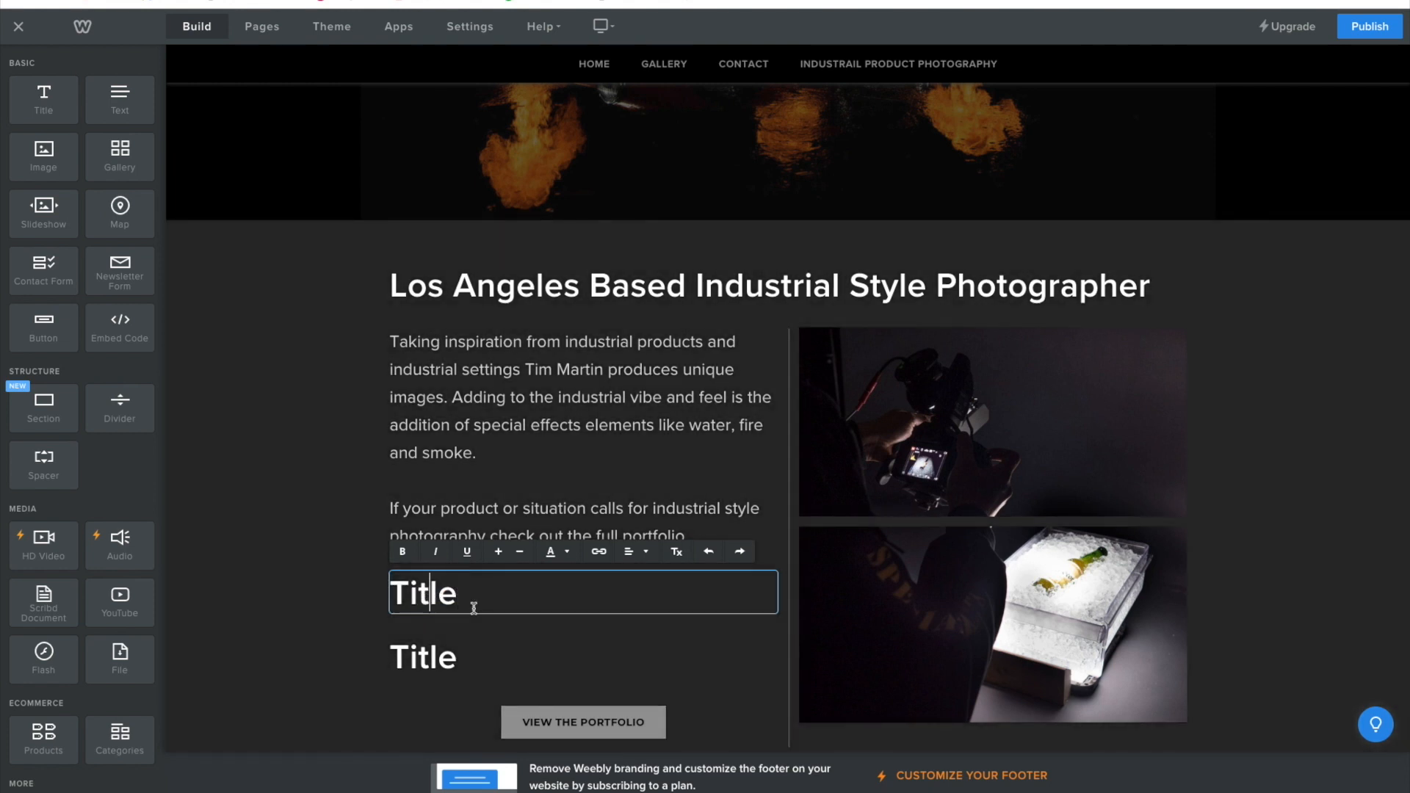